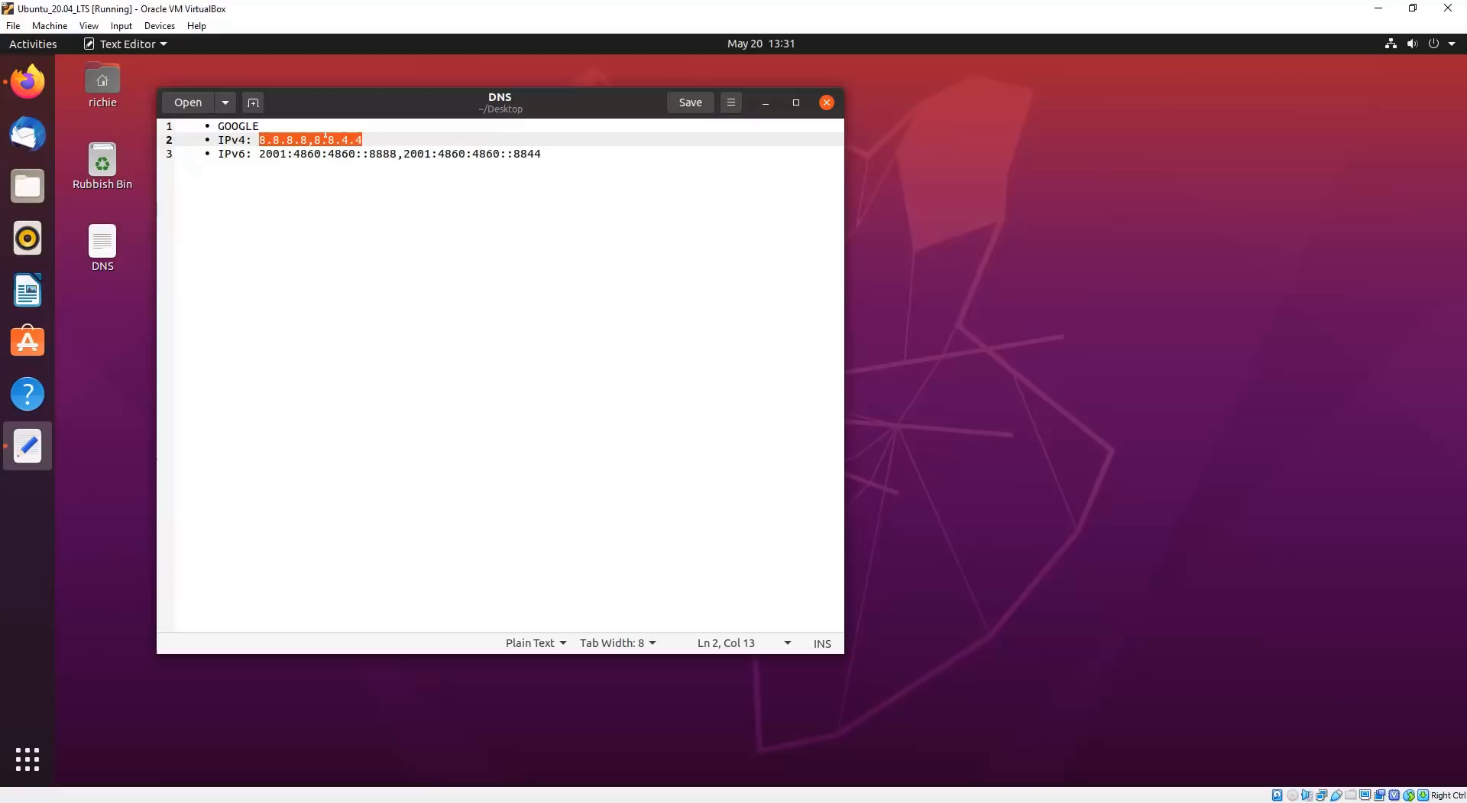
# - Copy the IPv4 addresses 8.8.8.8,8.8.4.4 from the note and bring up the system status menu
pyautogui.rightClick(332, 139)
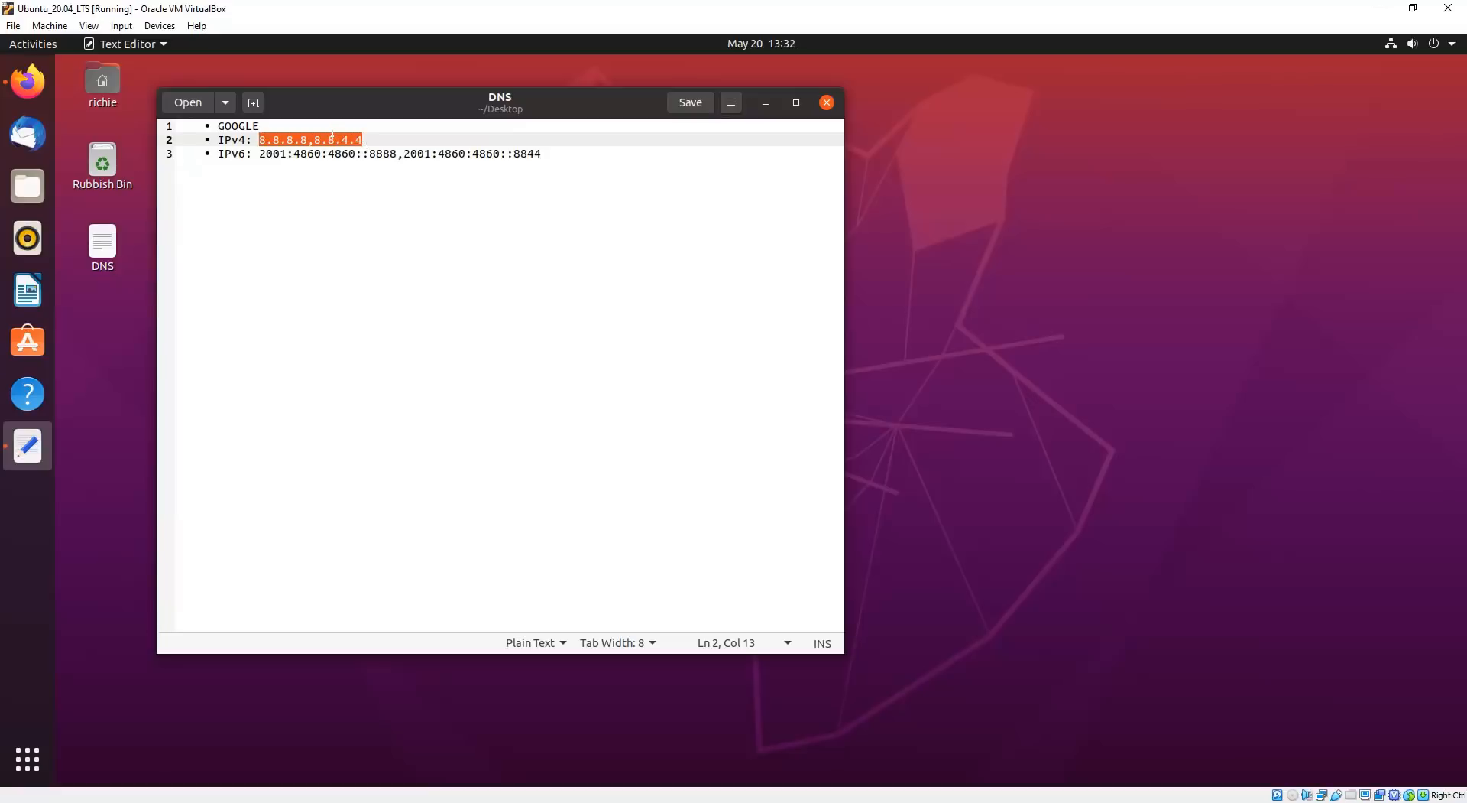
pyautogui.rightClick(309, 139)
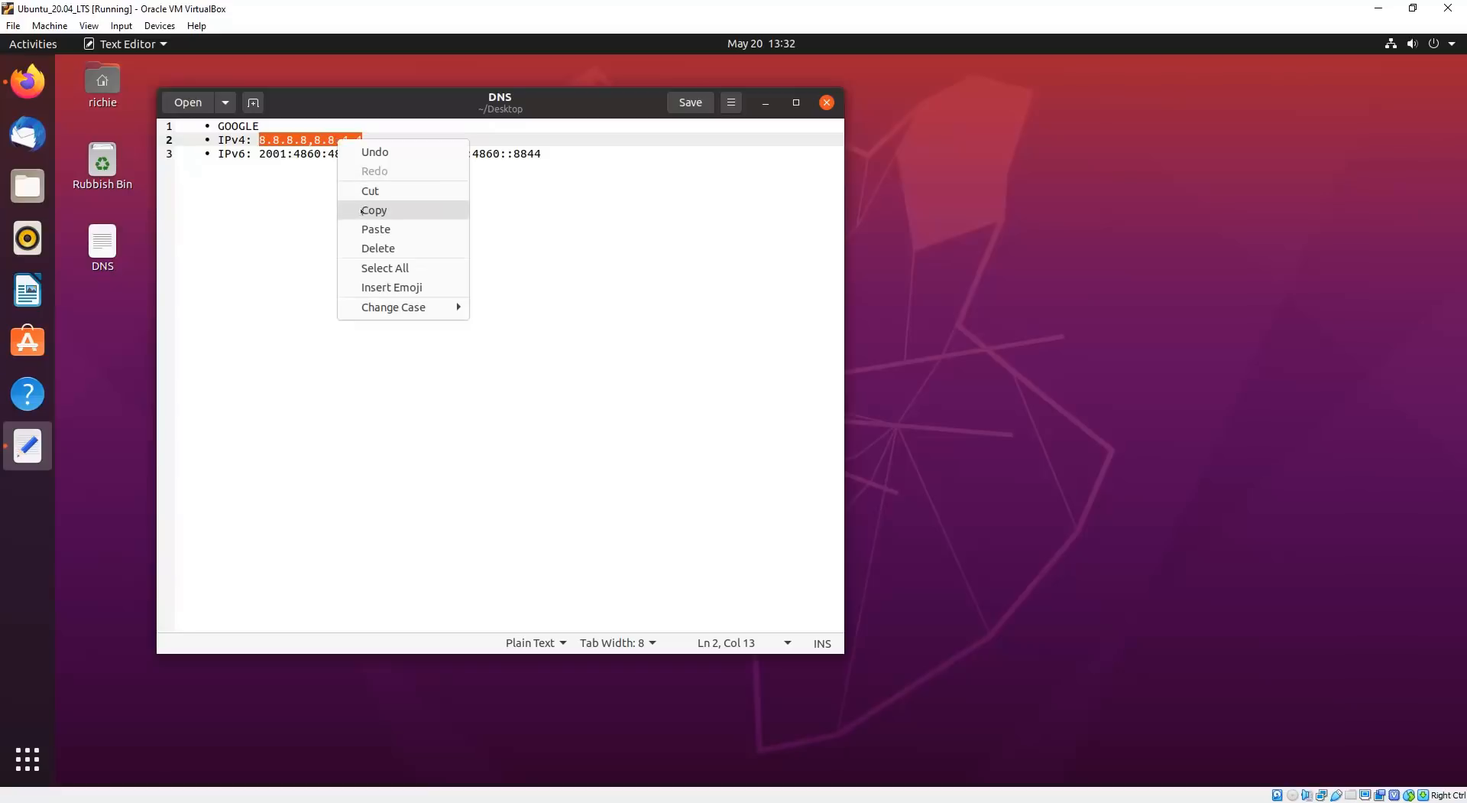
pyautogui.click(373, 209)
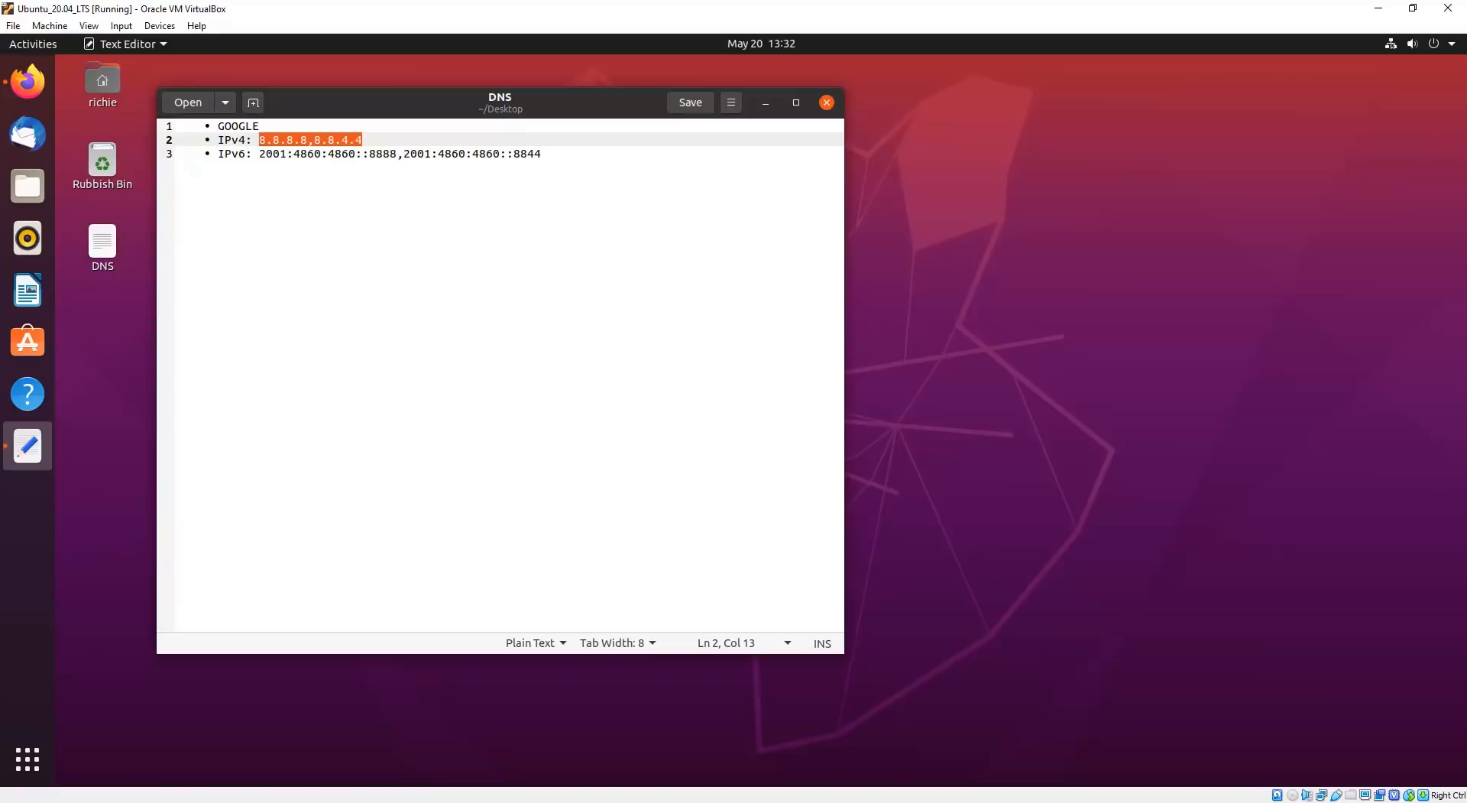
pyautogui.click(1413, 42)
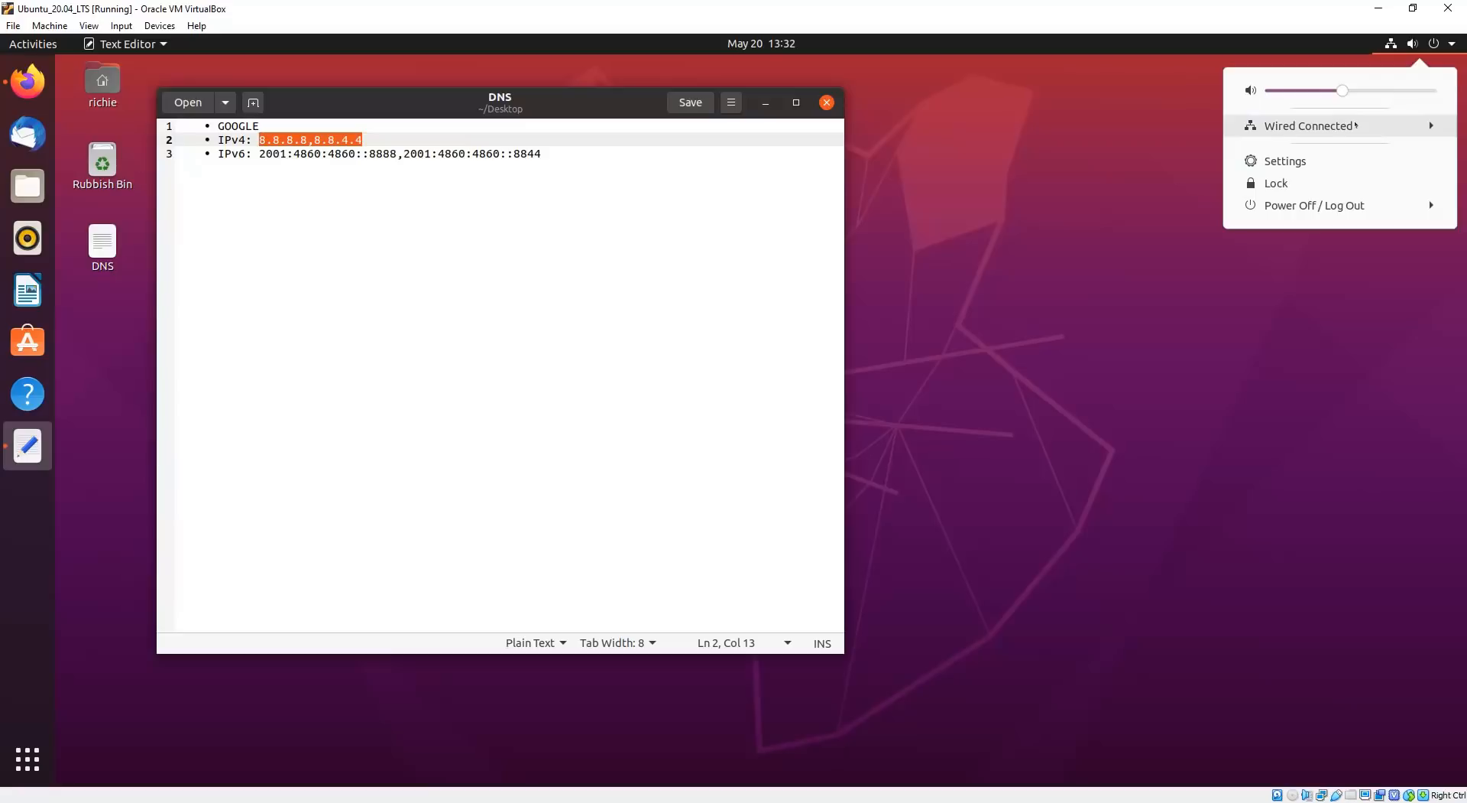
# - Reach the Network page from the Wired Connected > Wired Settings menu entry
pyautogui.click(1310, 123)
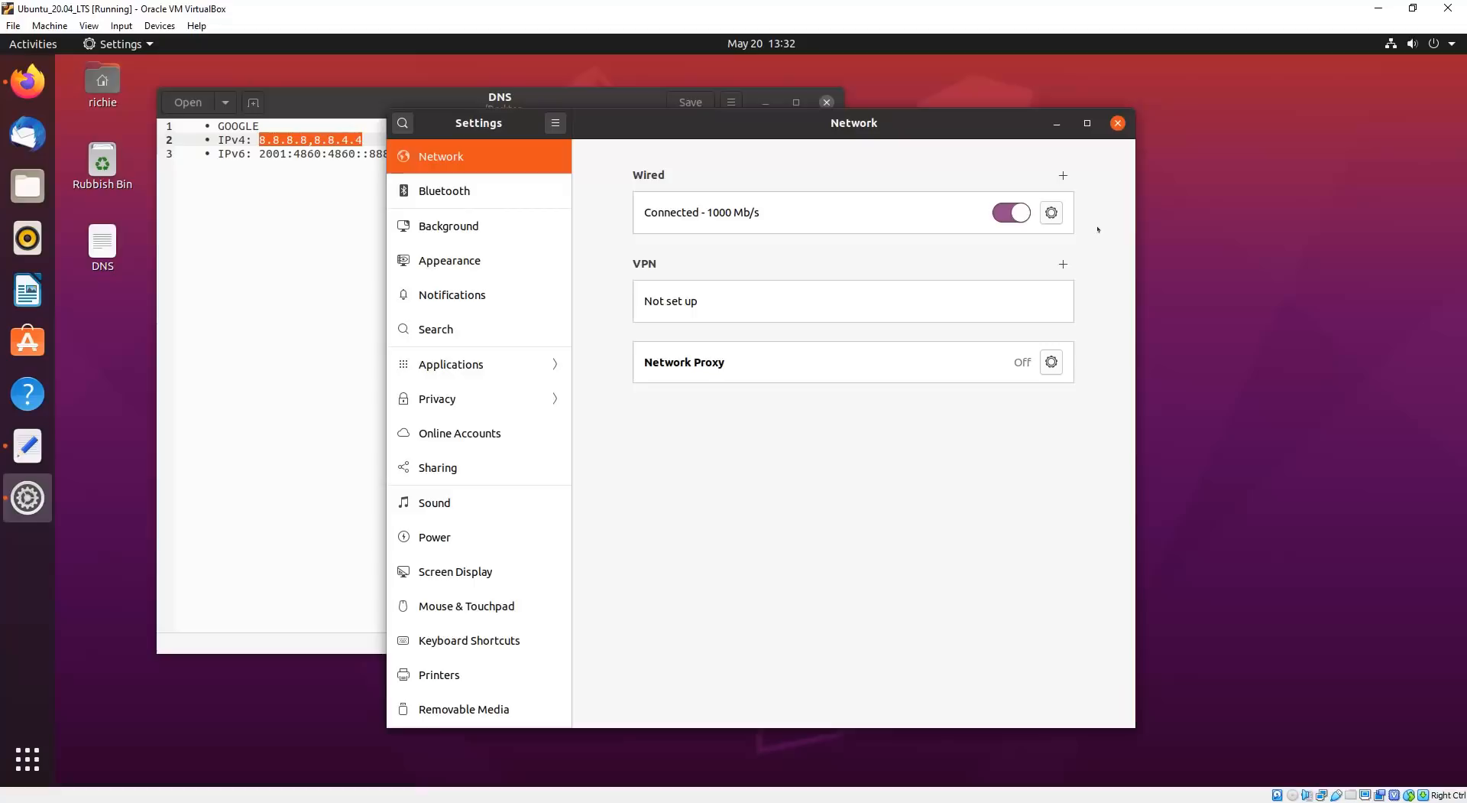
pyautogui.moveTo(898, 262)
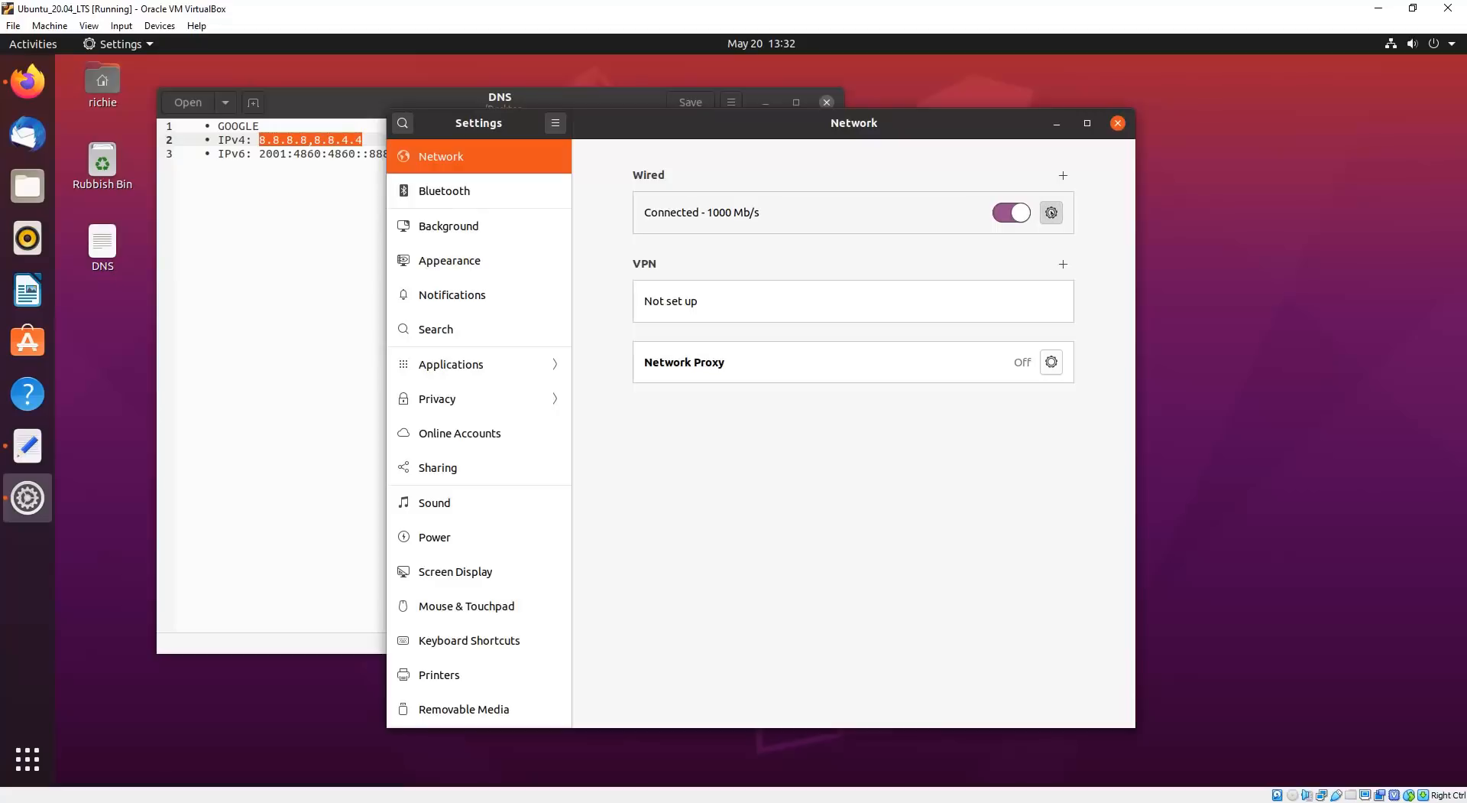
# - Enter 8.8.8.8,8.8.4.4 as the wired connection's IPv4 DNS with Automatic switched off
pyautogui.click(1052, 212)
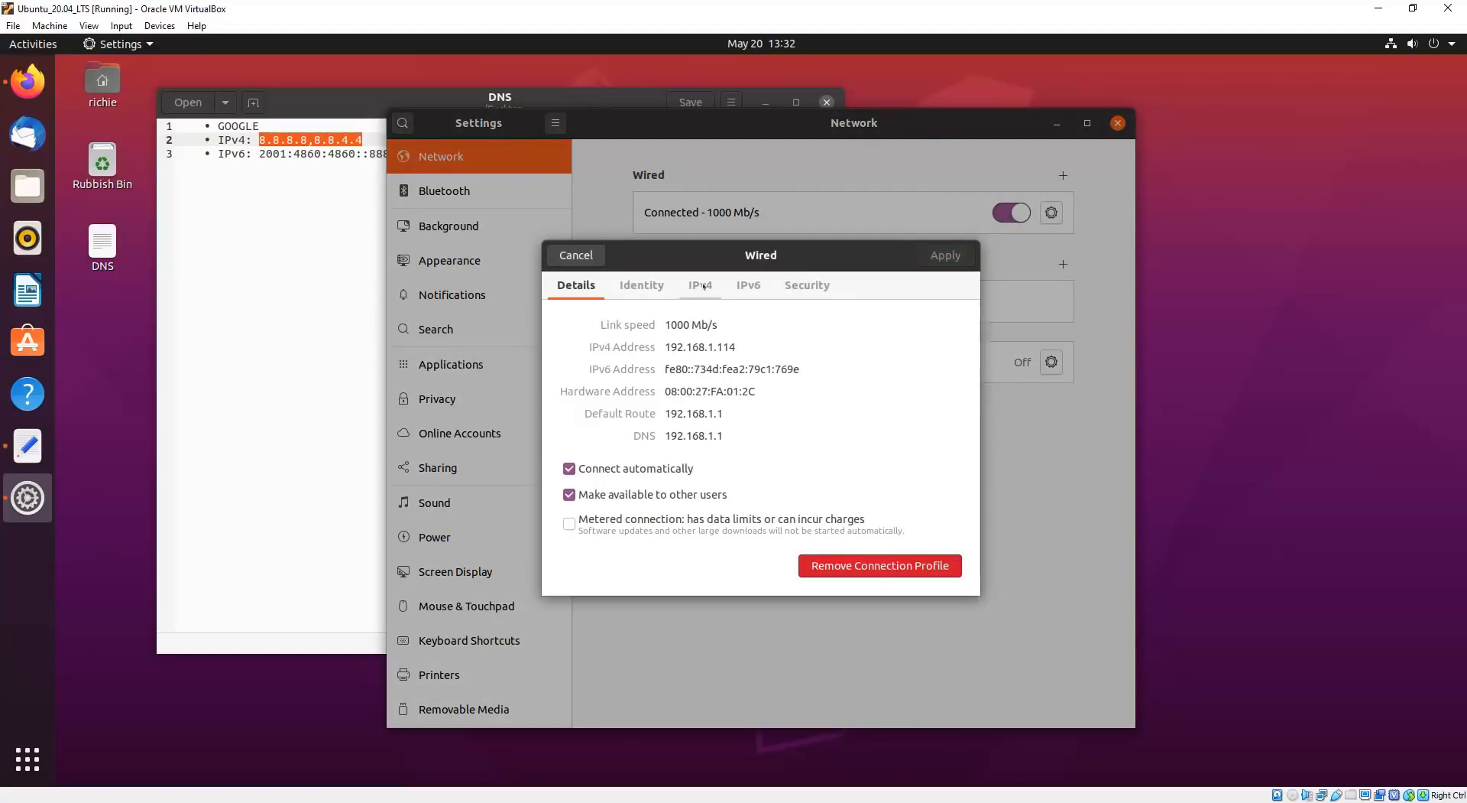
pyautogui.click(699, 284)
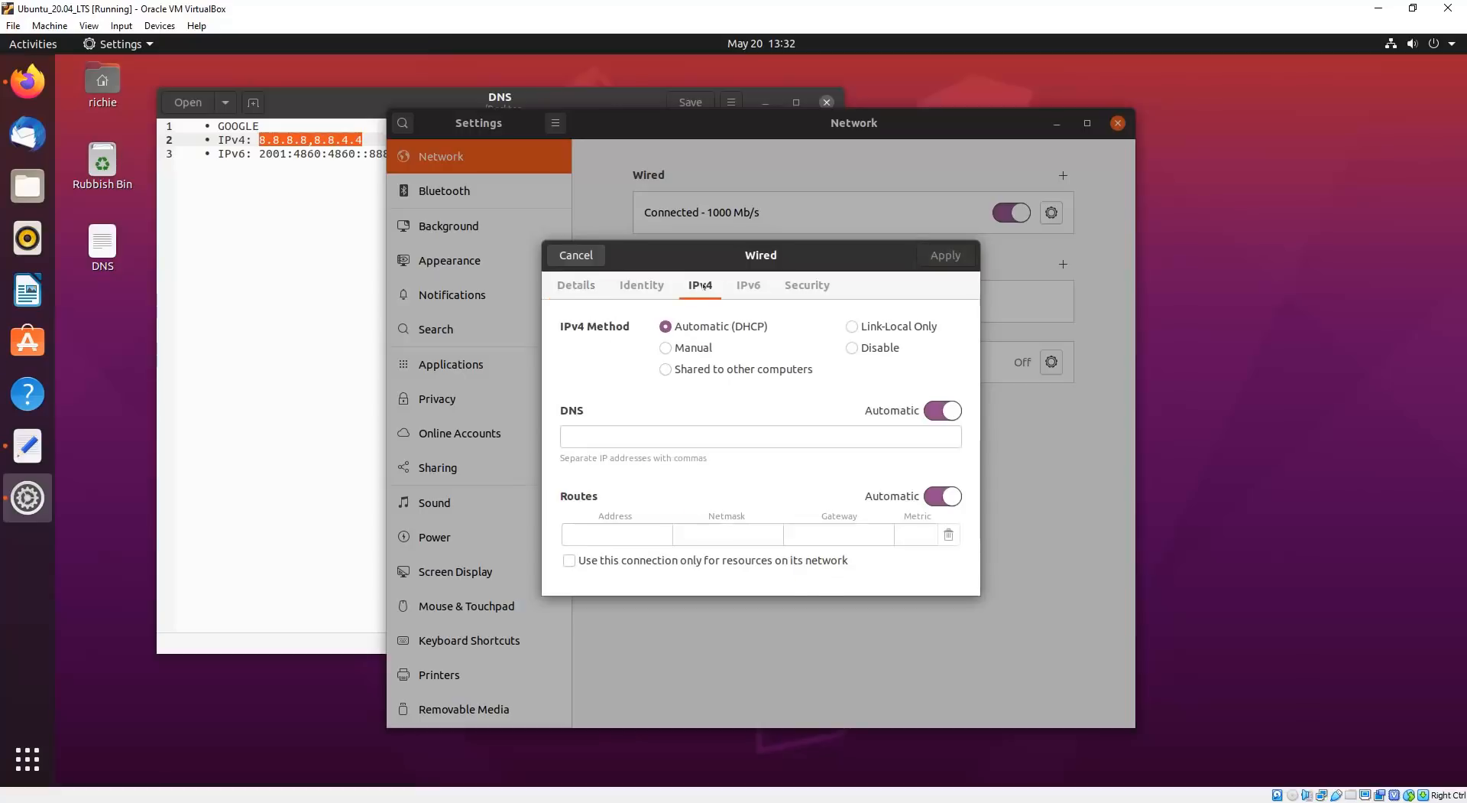
pyautogui.click(760, 435)
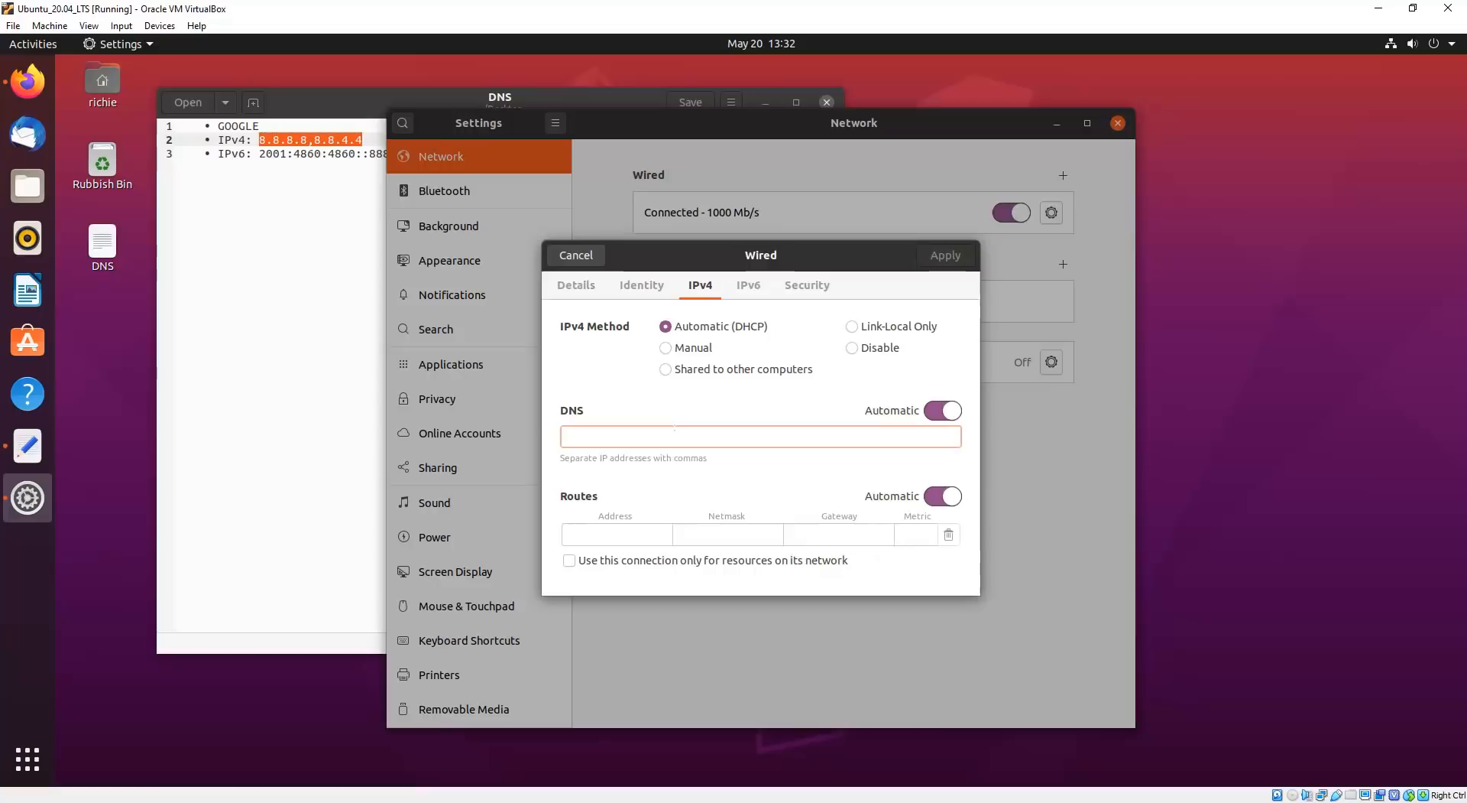
pyautogui.write('8.8.8.8,8.8.4.4')
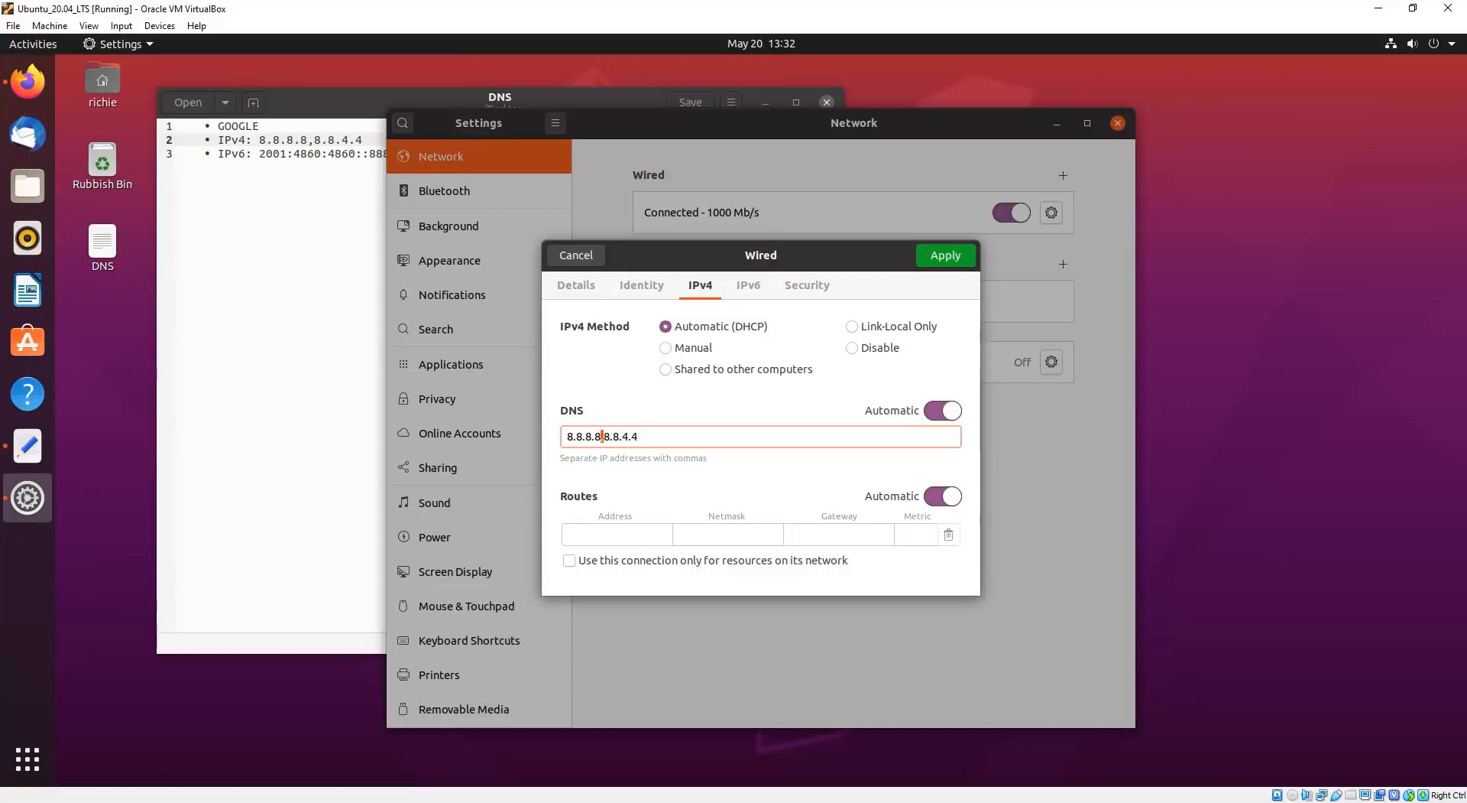
pyautogui.click(942, 410)
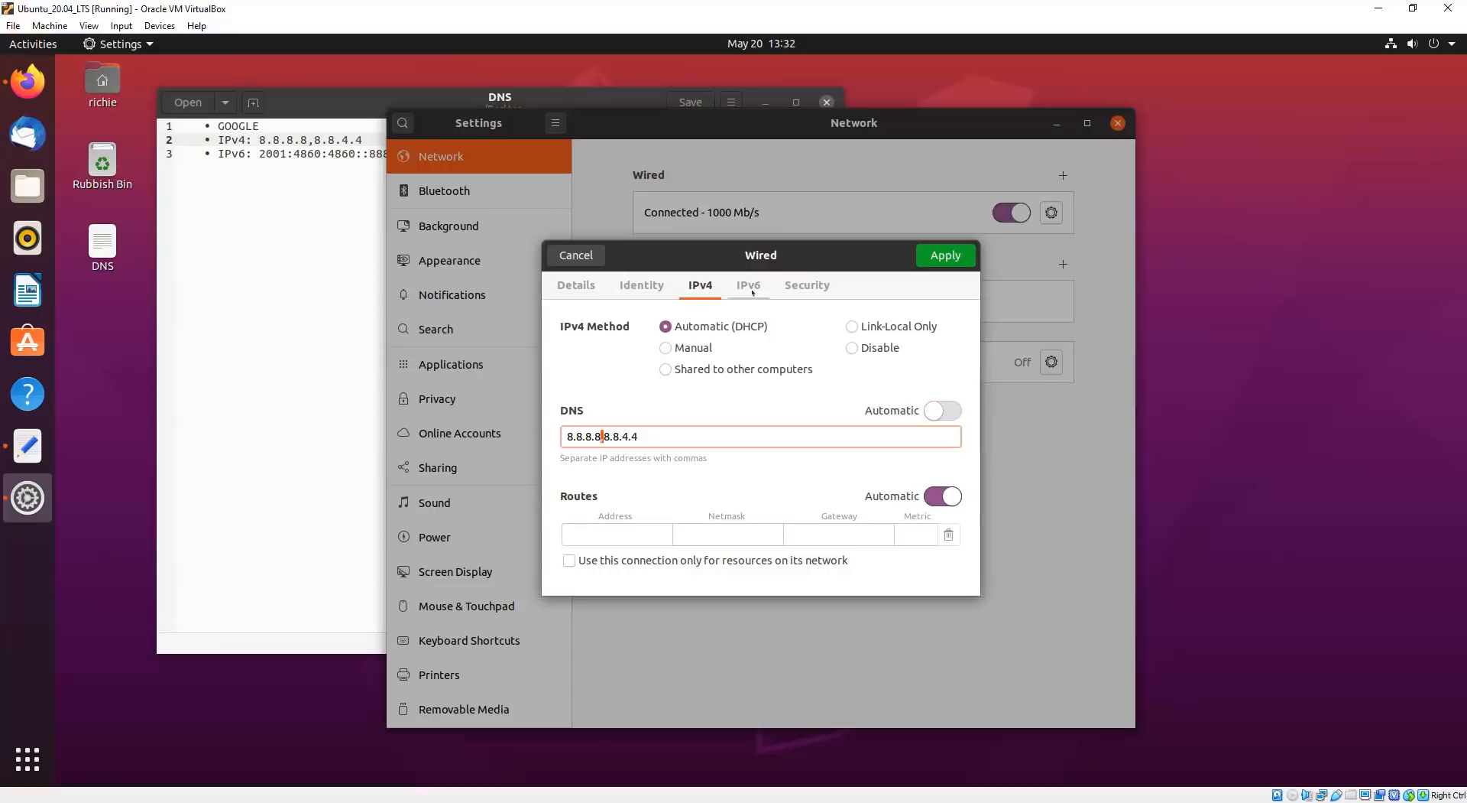
pyautogui.click(748, 286)
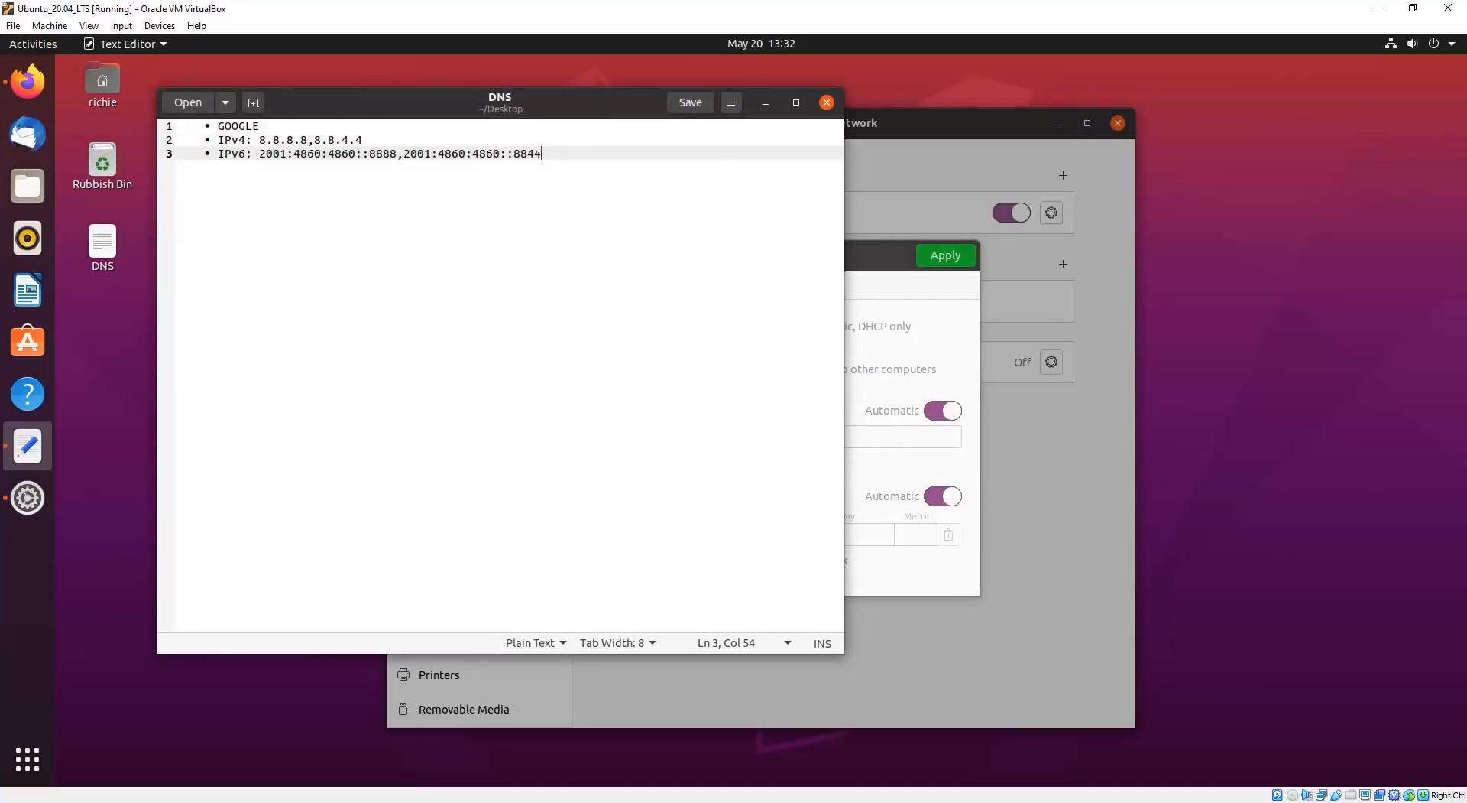
# - Select the IPv6 addresses, set IPv6 method to Automatic and switch automatic DNS off
pyautogui.moveTo(540, 153); pyautogui.dragTo(264, 153)
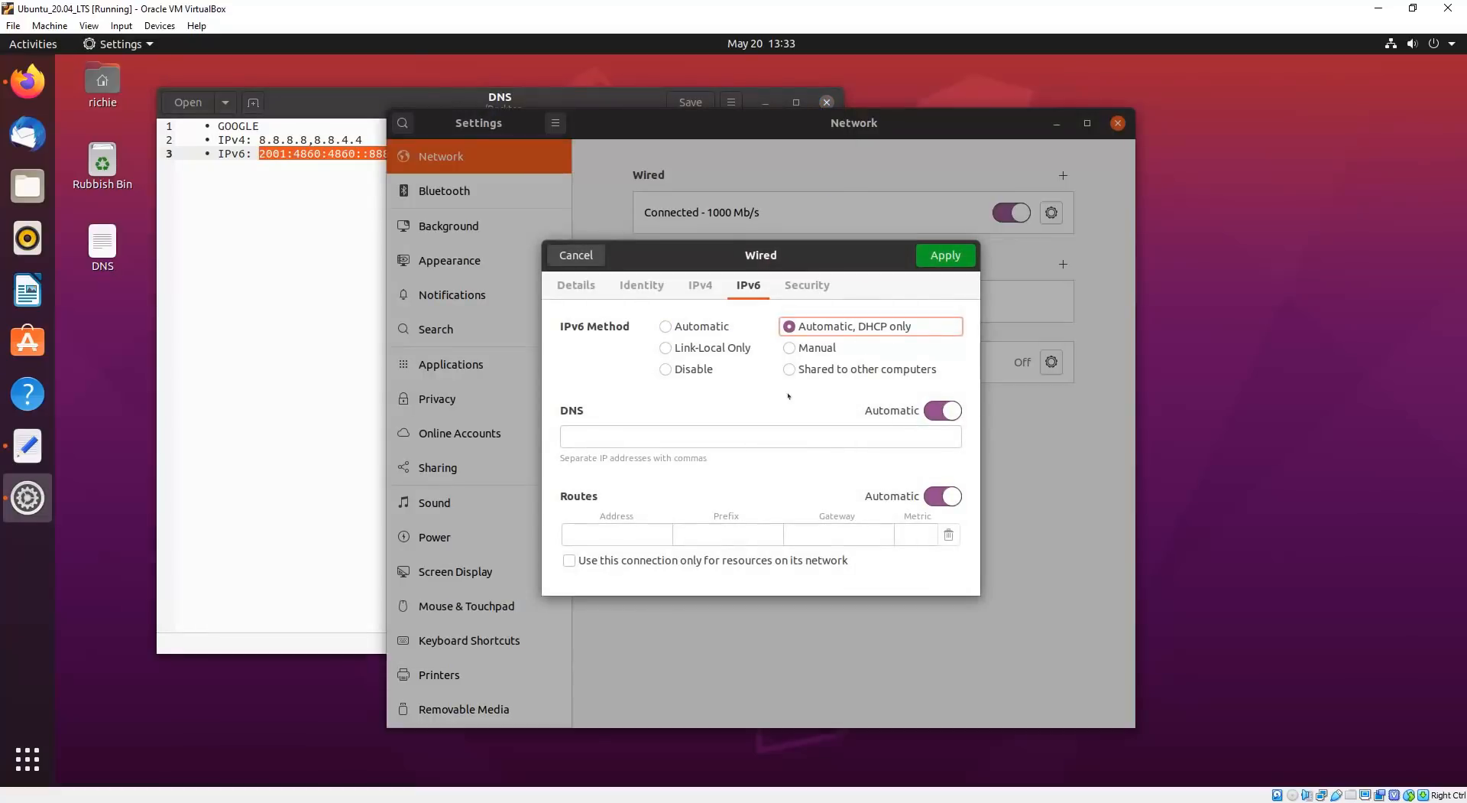
pyautogui.click(665, 368)
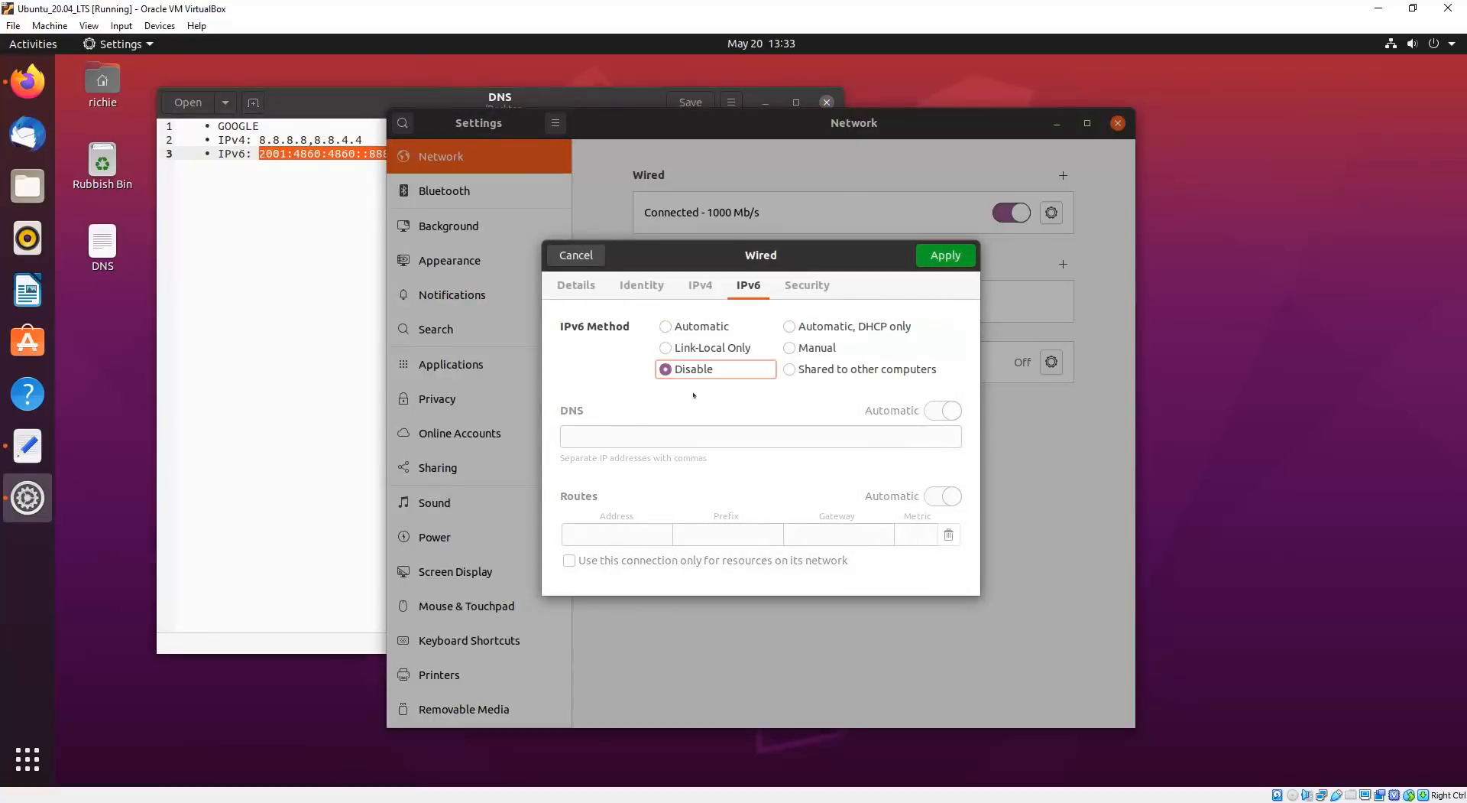
pyautogui.click(665, 327)
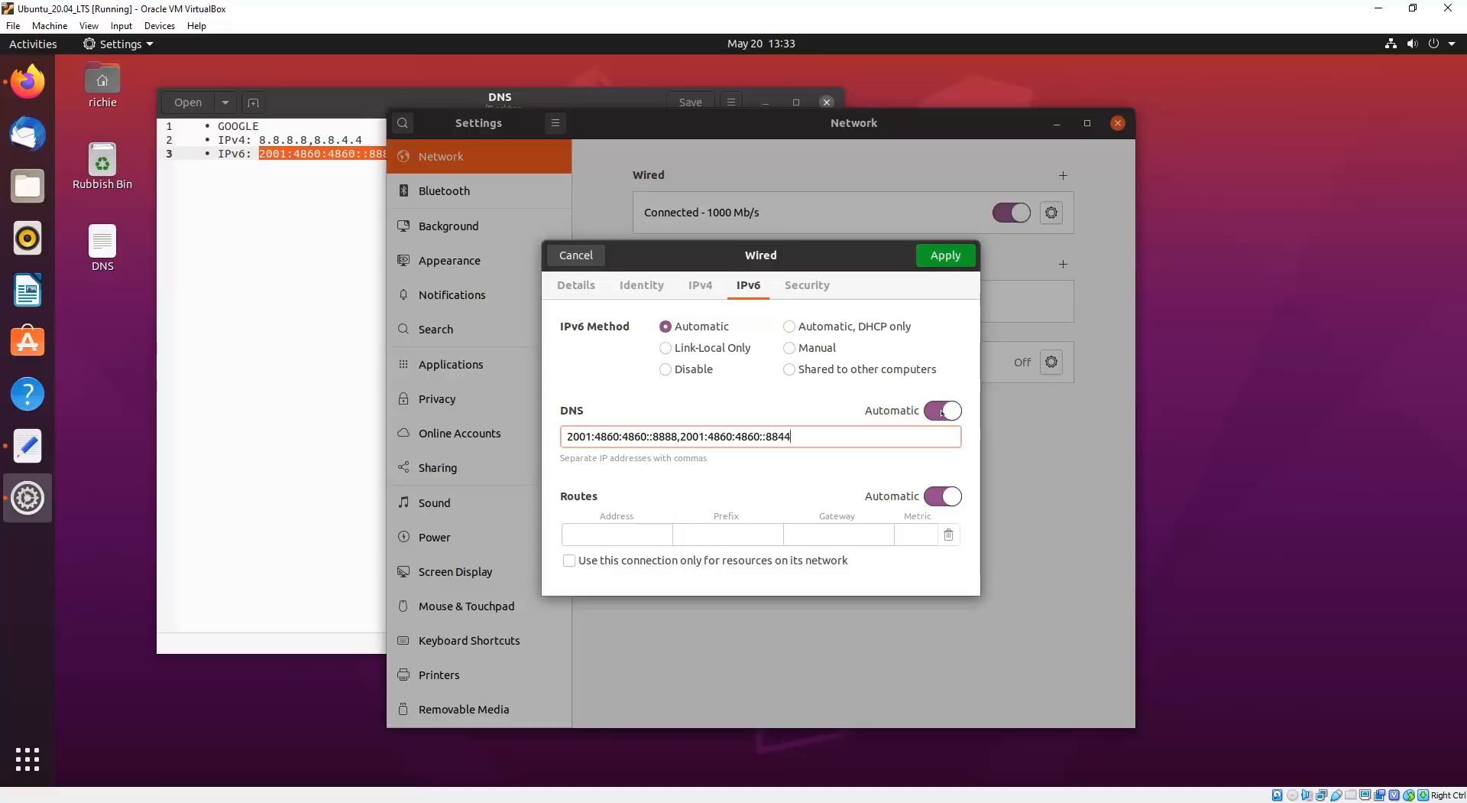
pyautogui.click(943, 410)
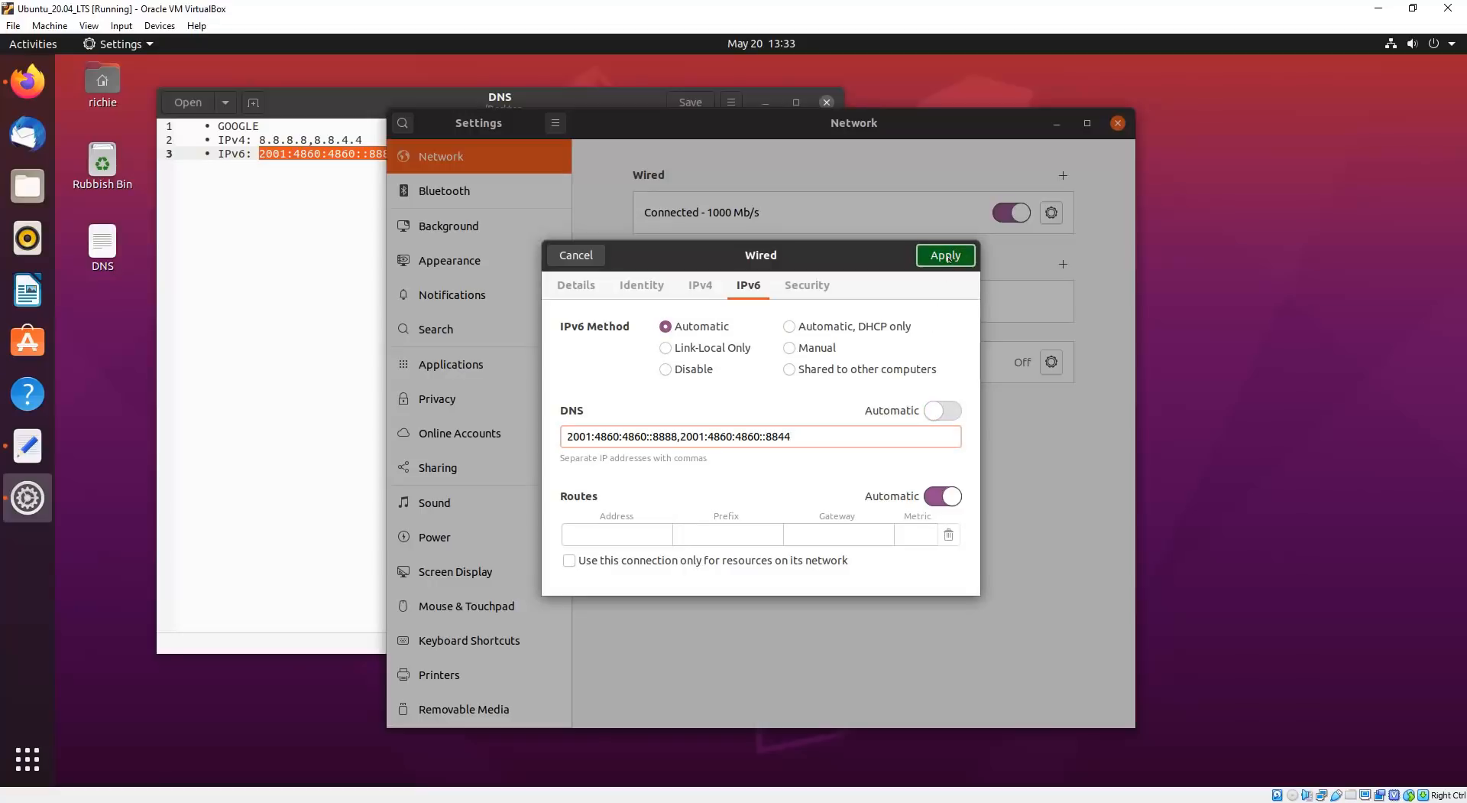
# - Apply the DNS changes and toggle the wired connection off and back on
pyautogui.click(943, 254)
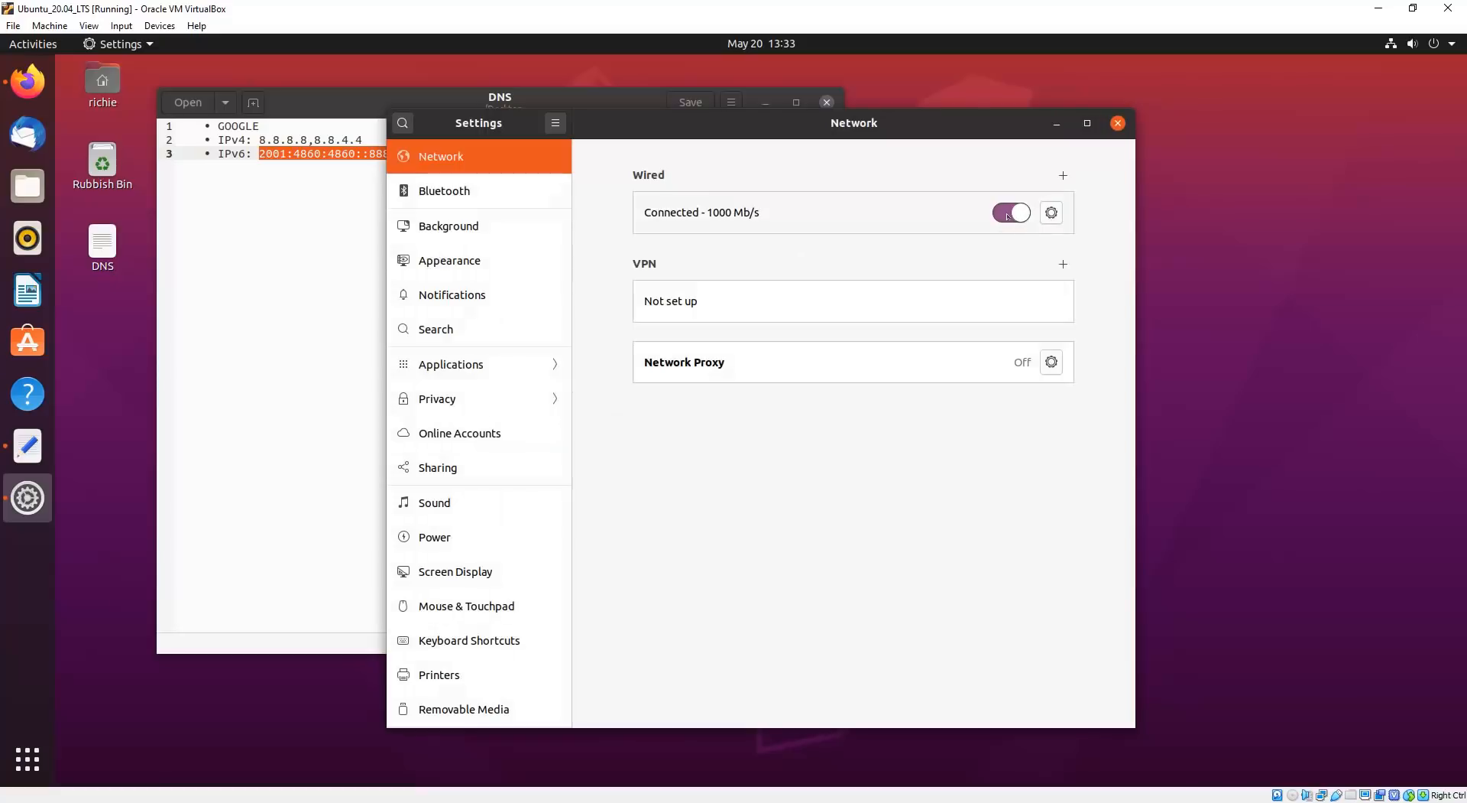
pyautogui.moveTo(1007, 214)
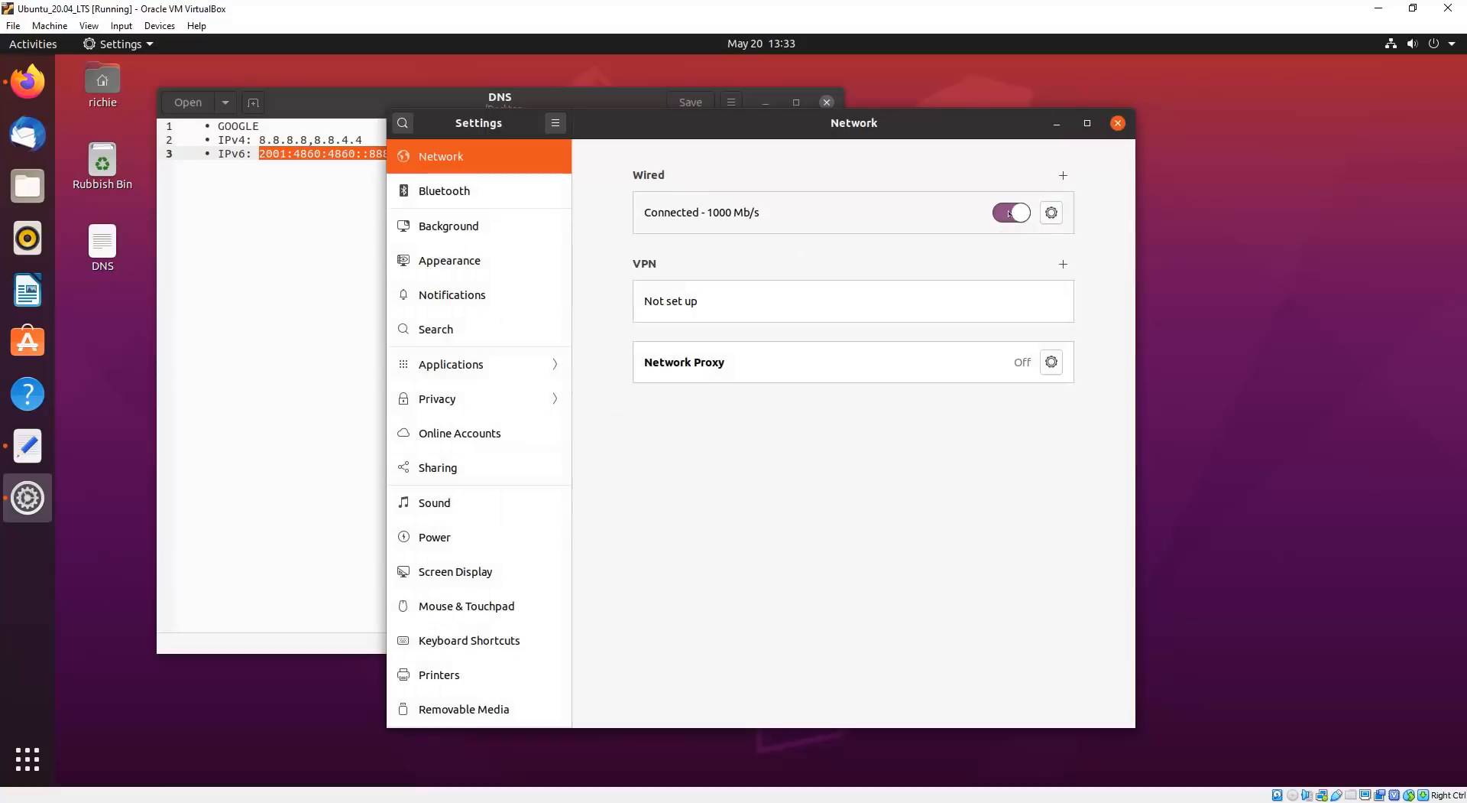
pyautogui.click(1012, 212)
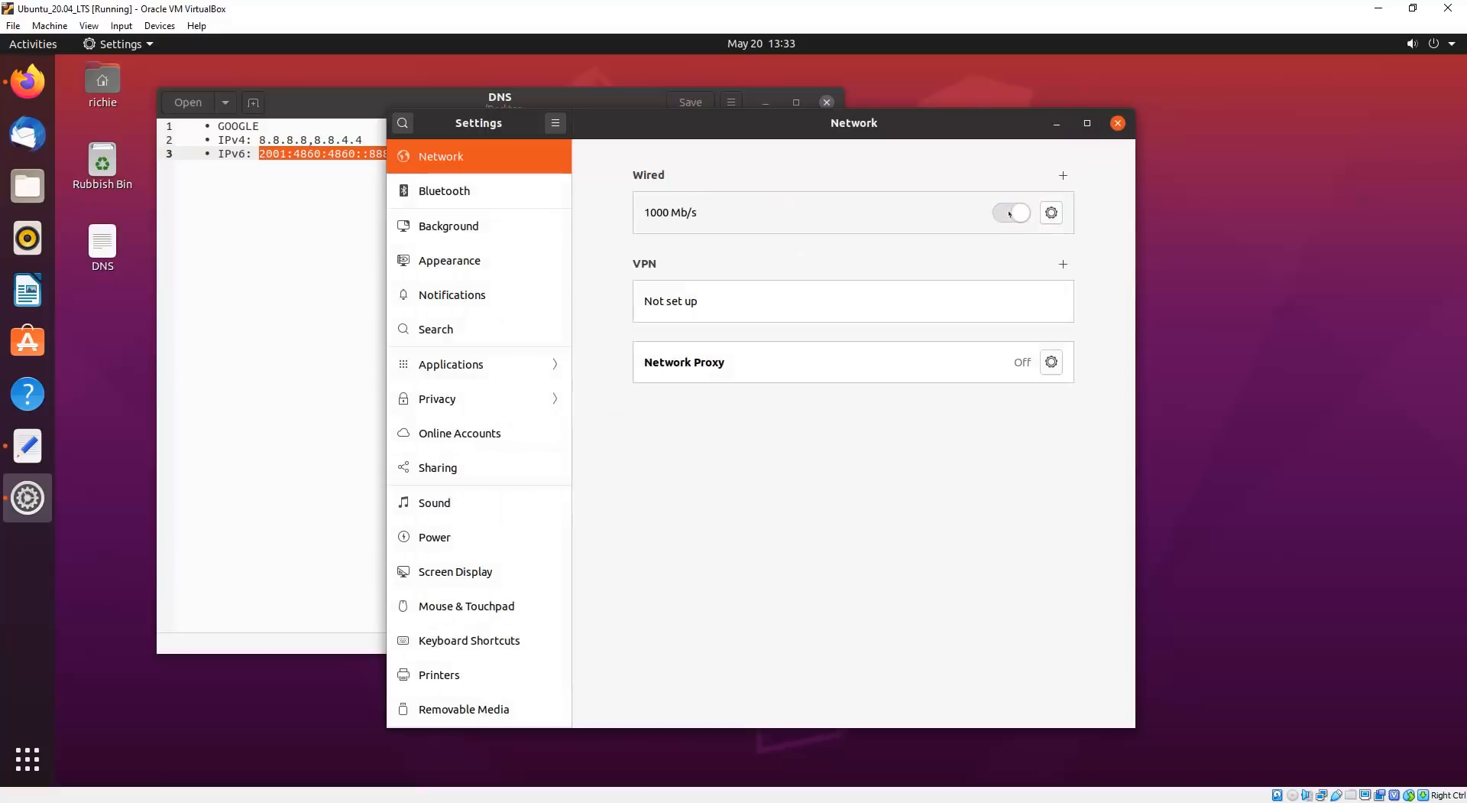
pyautogui.click(1011, 212)
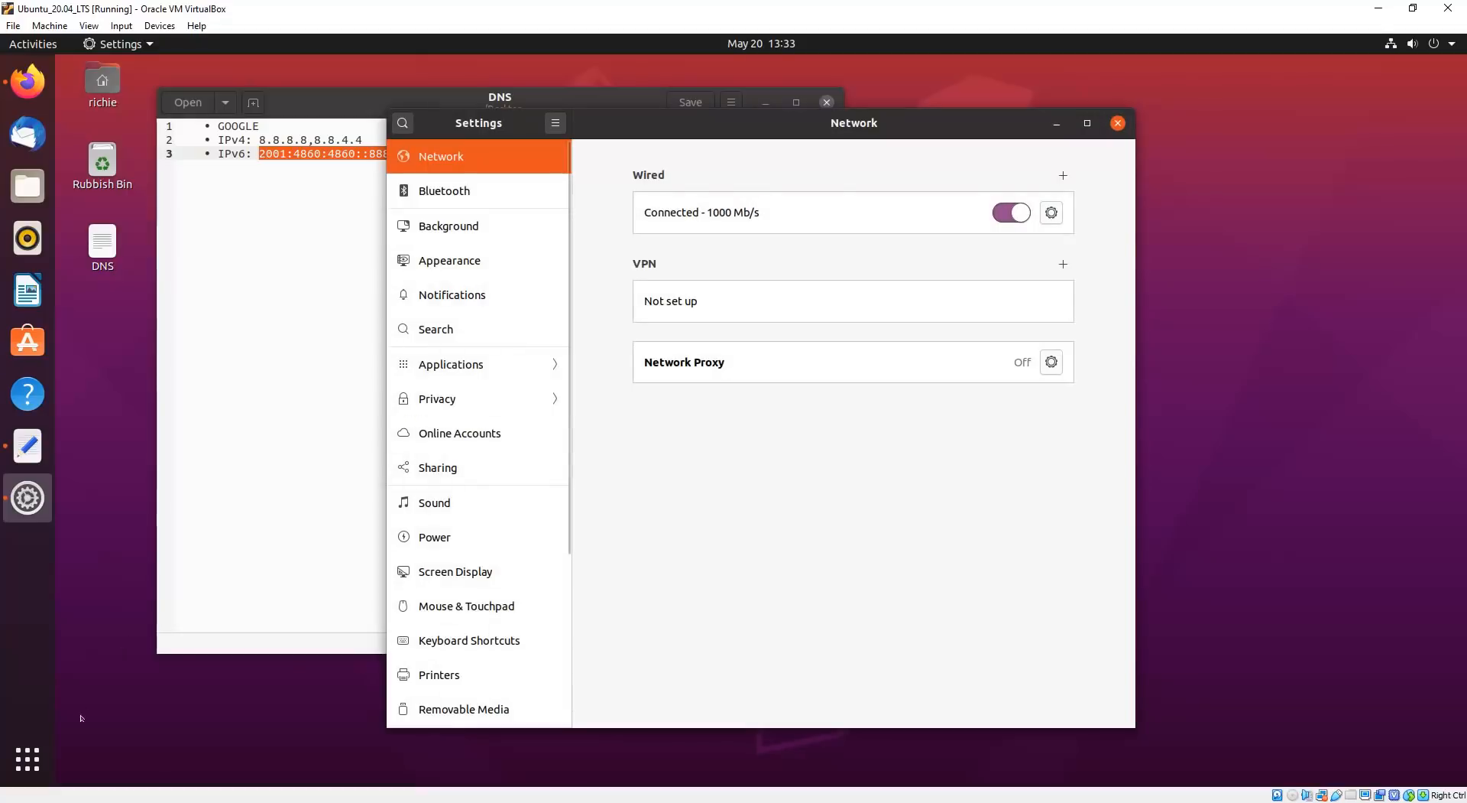
pyautogui.moveTo(60, 754)
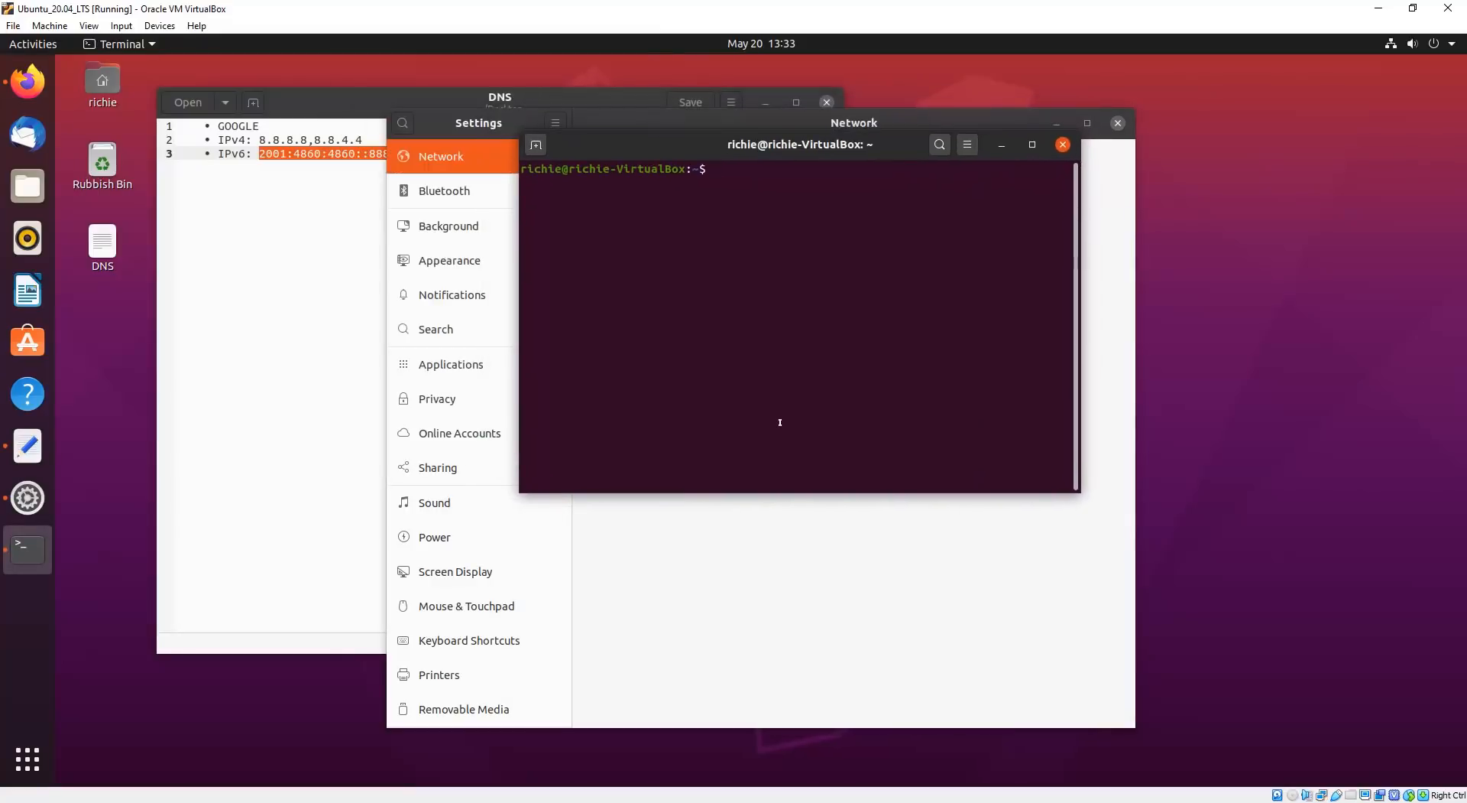
# - Run systemd-resolve --status and scroll to the Link 2 DNS Servers entry
pyautogui.write('systemd-')
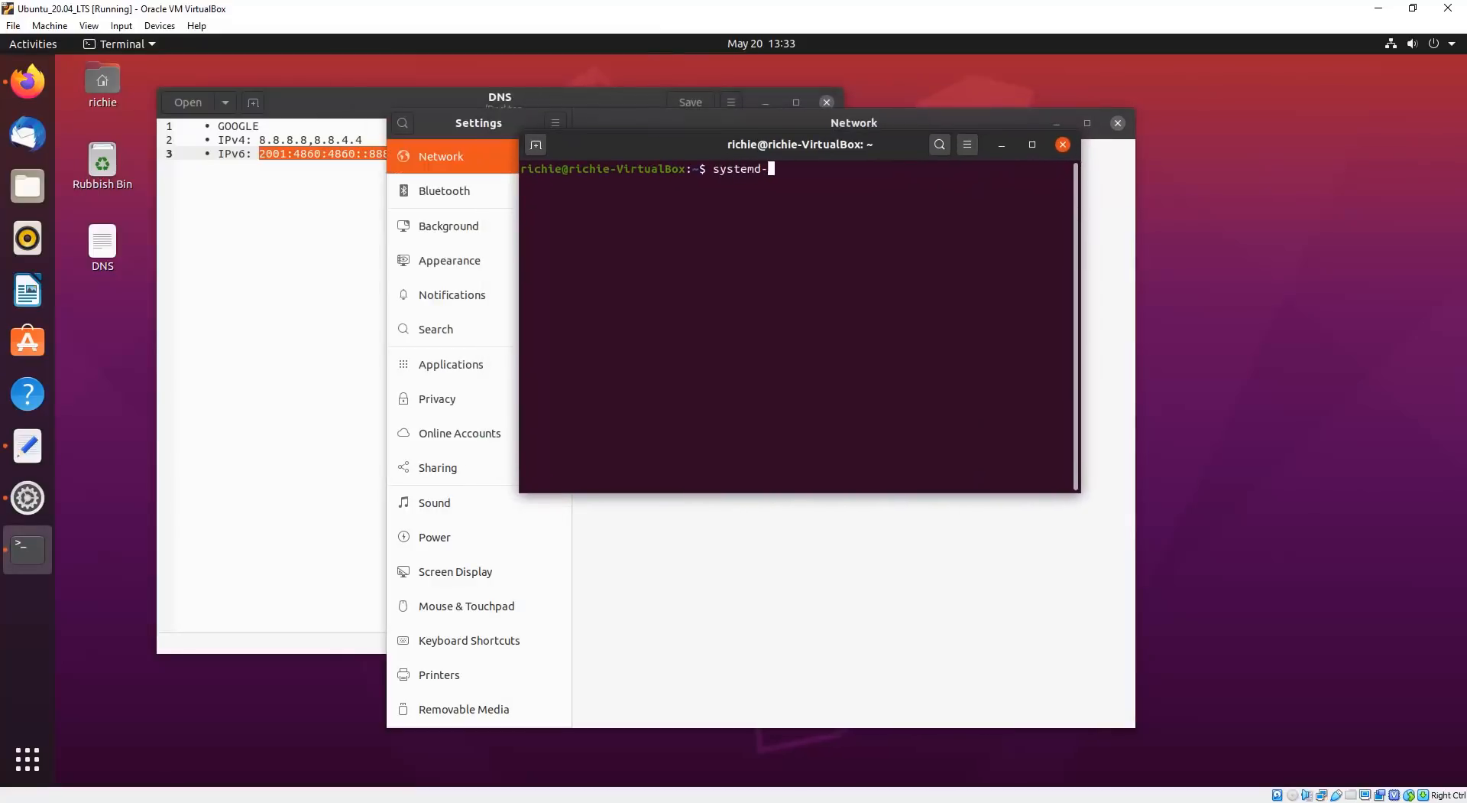
pyautogui.write('resol')
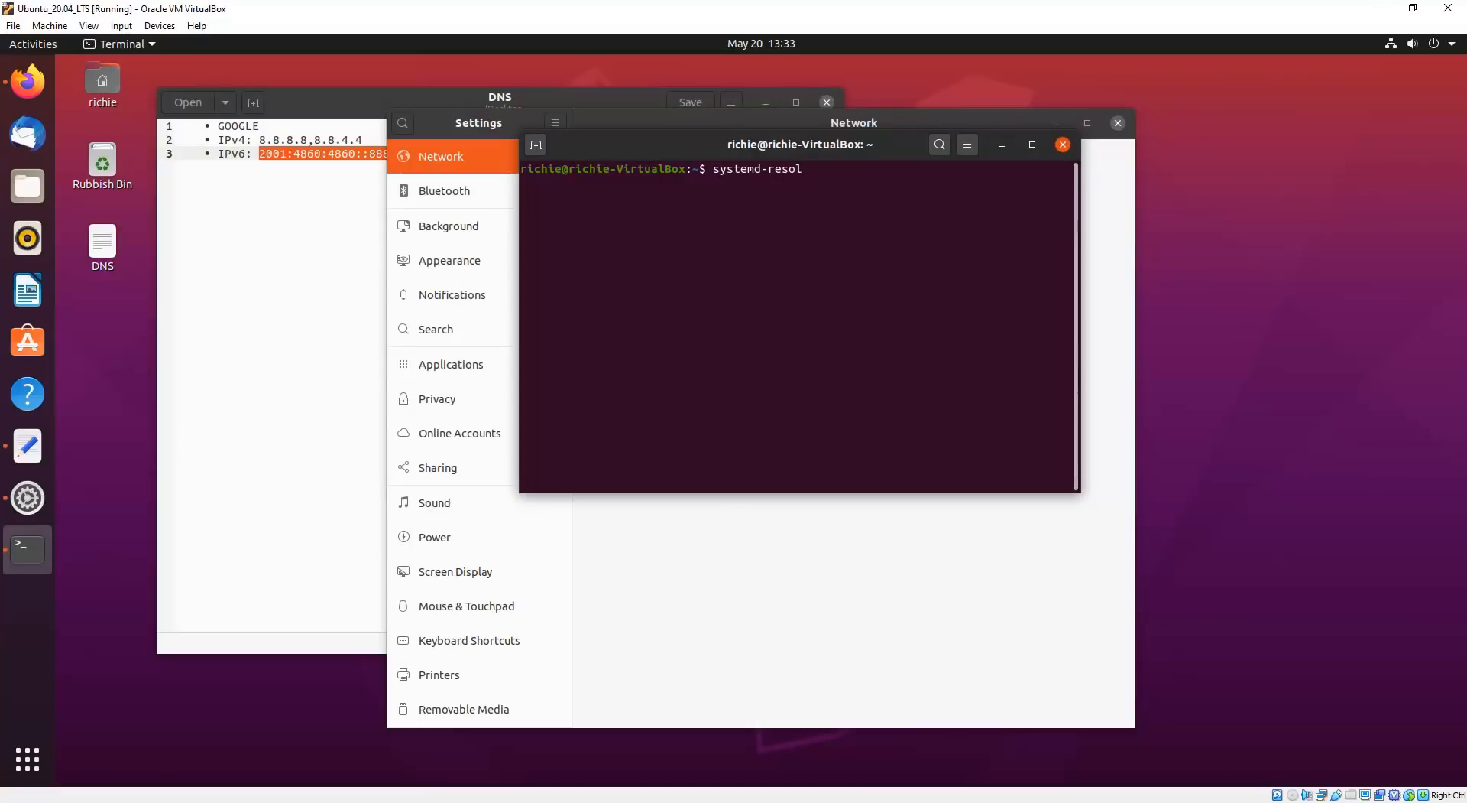
pyautogui.write('ve')
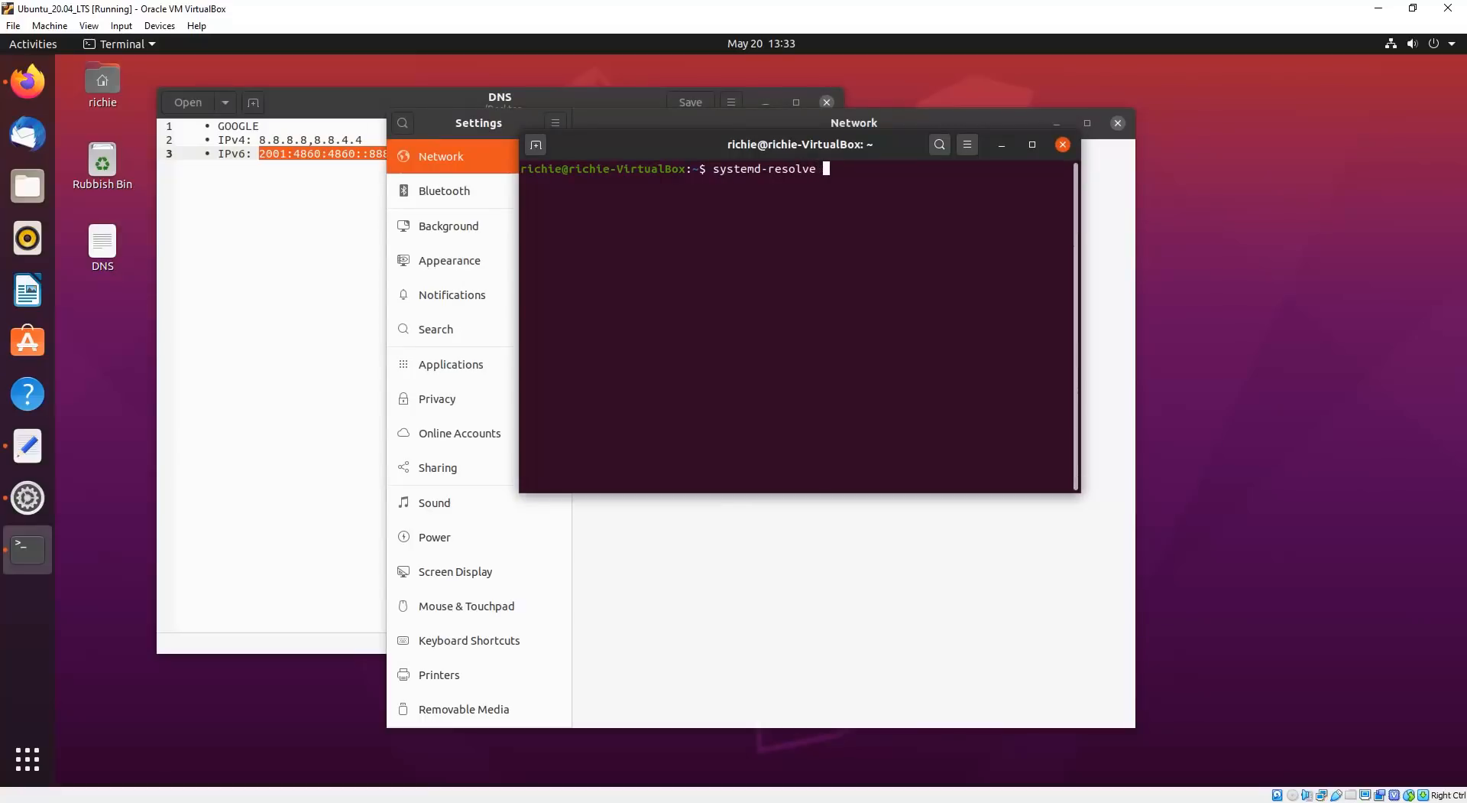
pyautogui.write('--status')
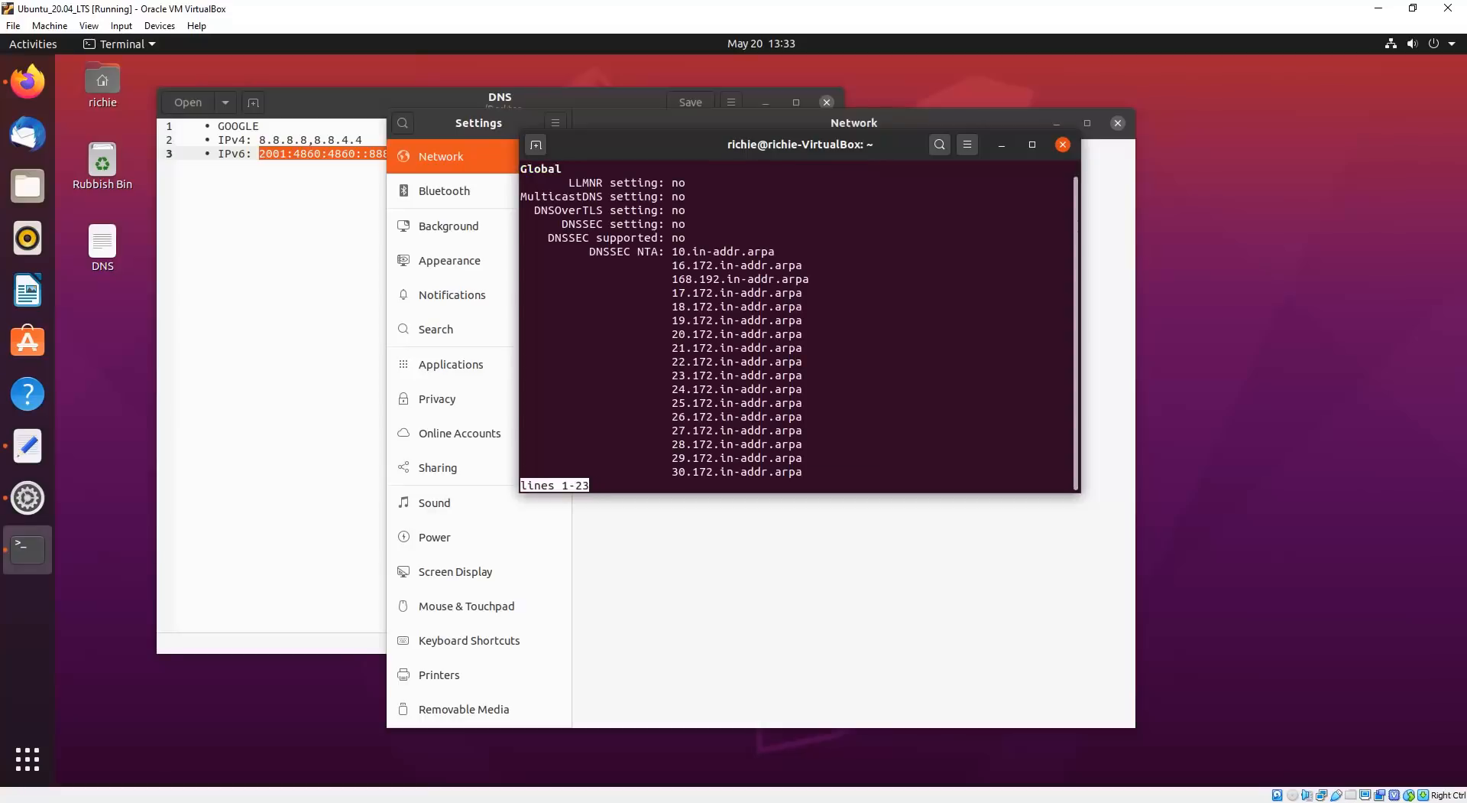
pyautogui.scroll(-3)
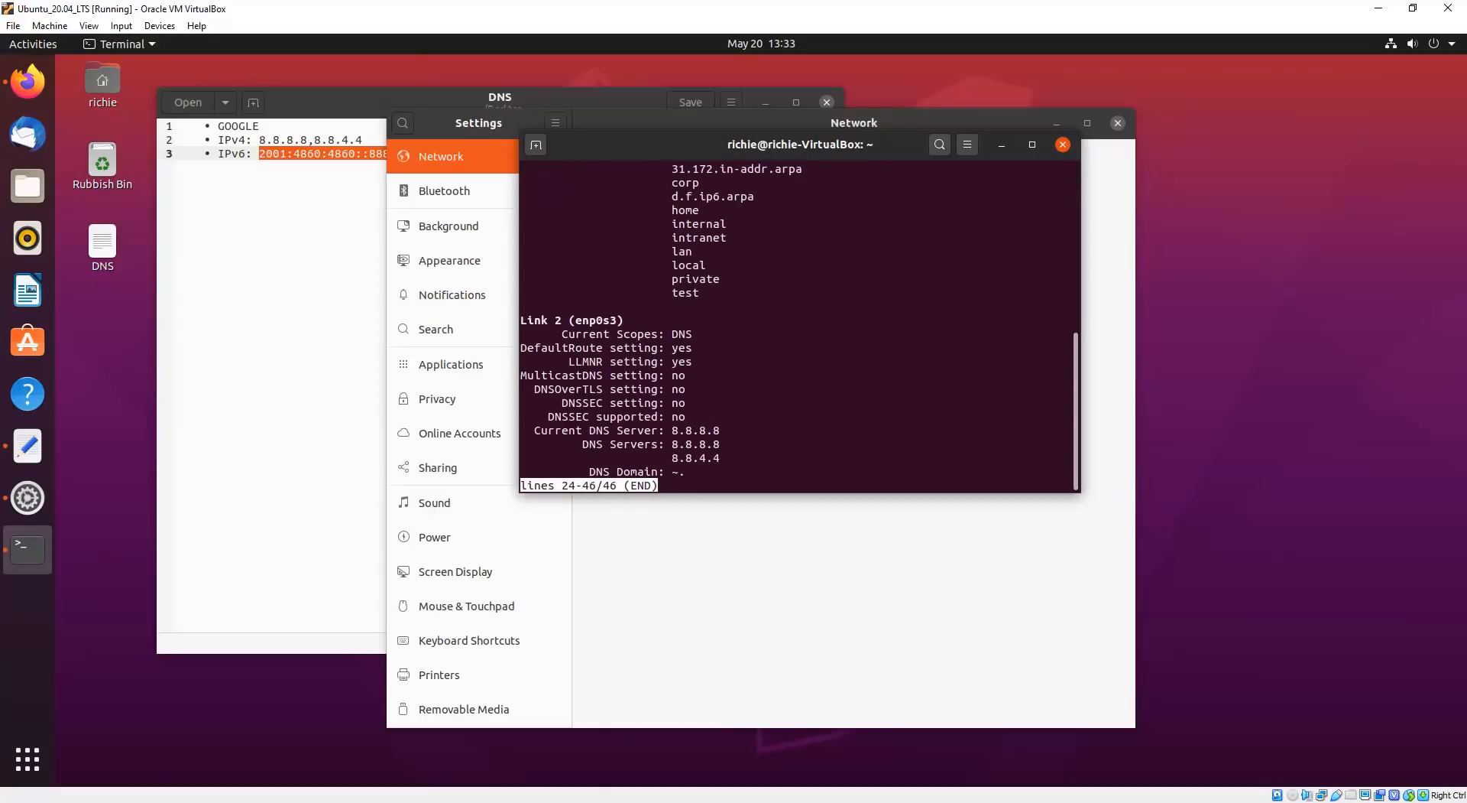